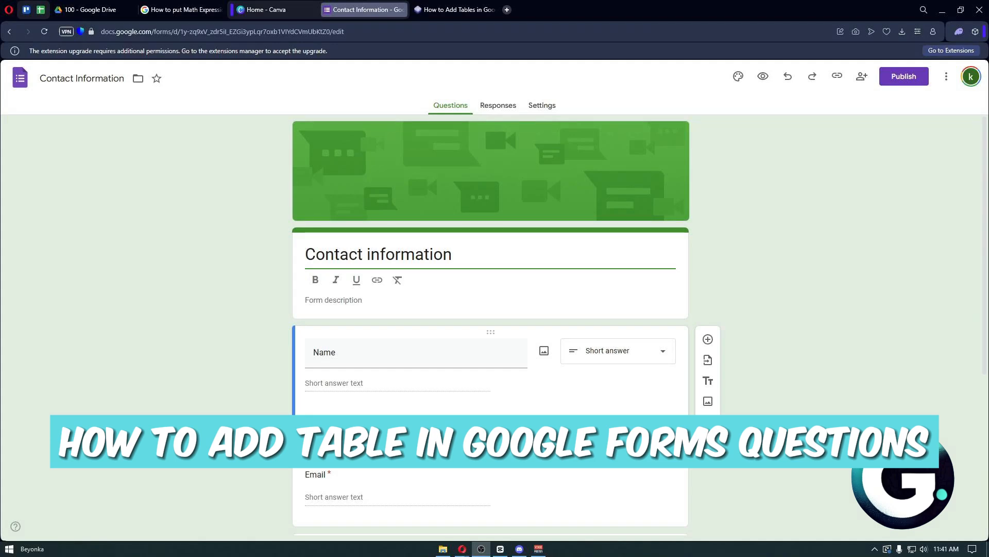
mouse_move(861, 227)
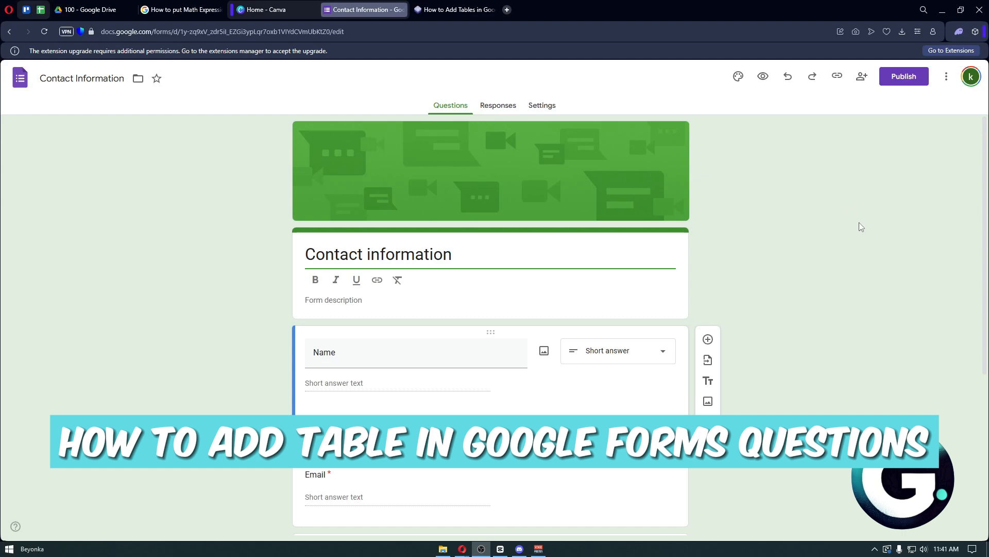
- Add a new blank multiple-choice question above the Name question in the Contact information form
scroll(down, 3)
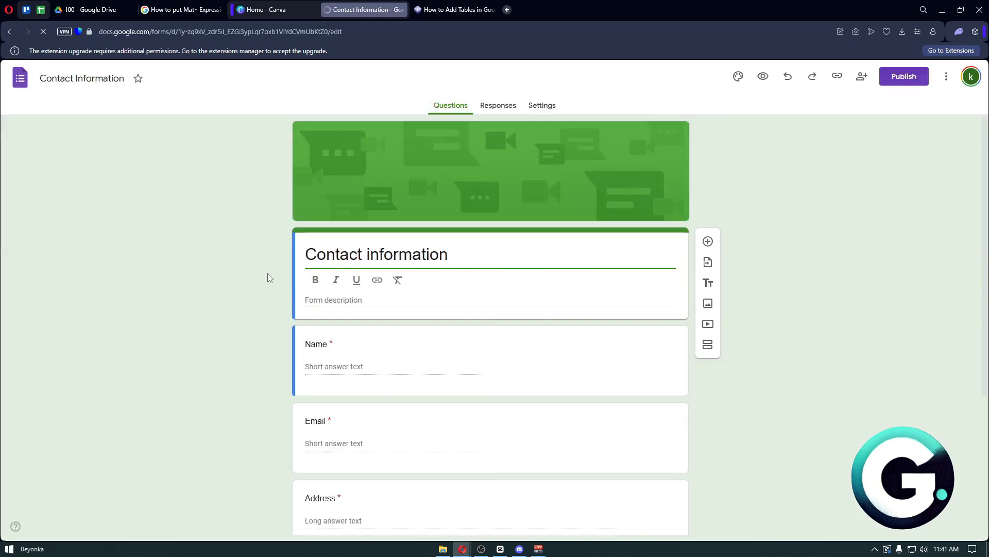
click(861, 76)
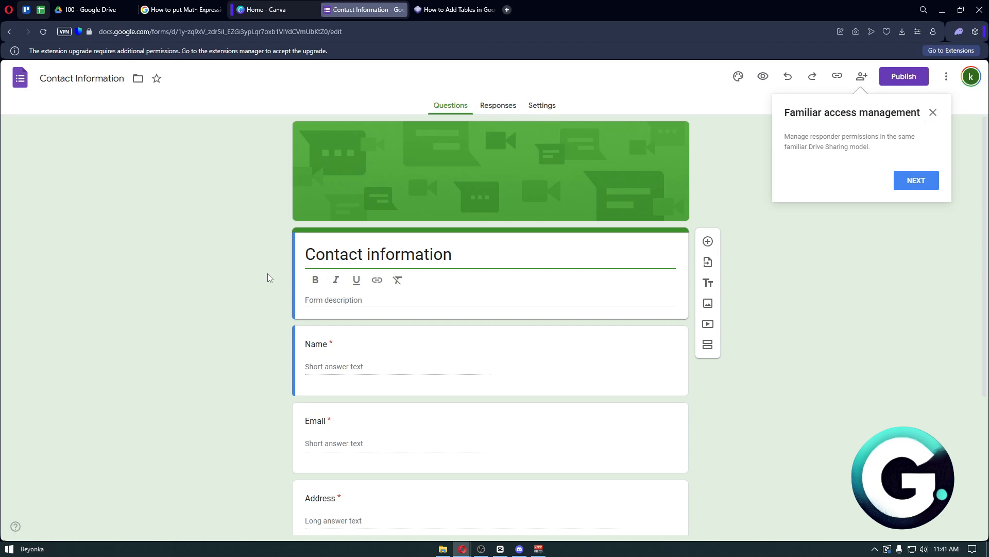
mouse_move(772, 325)
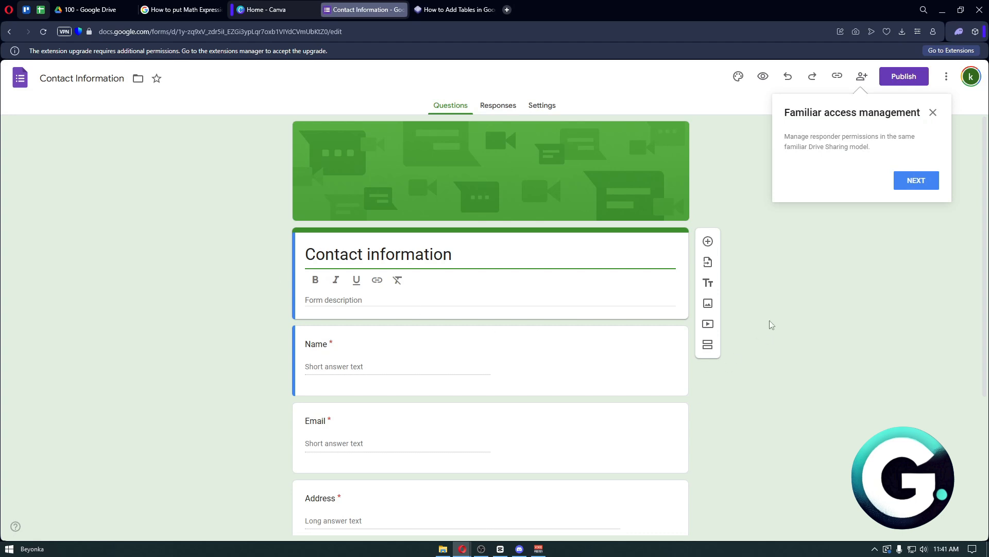
click(707, 241)
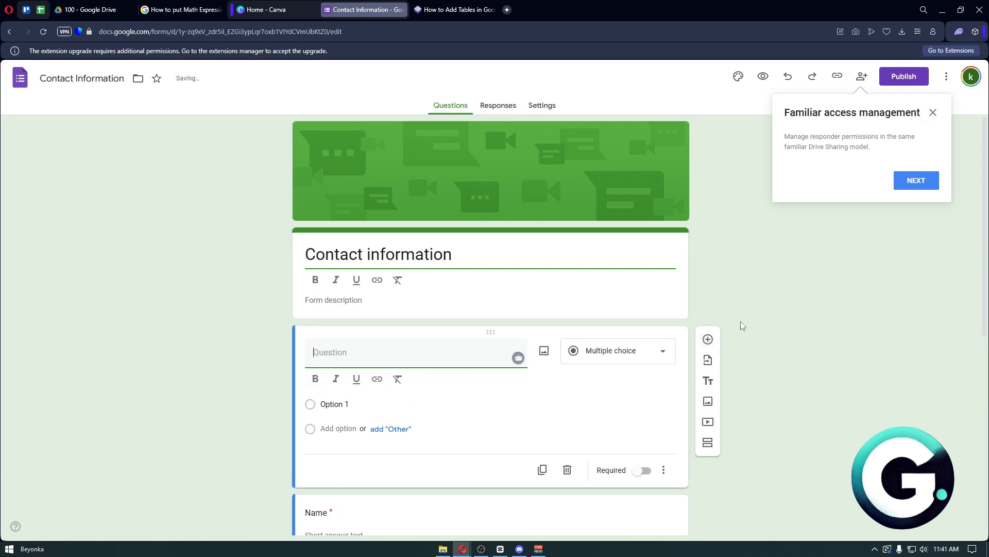
scroll(down, 3)
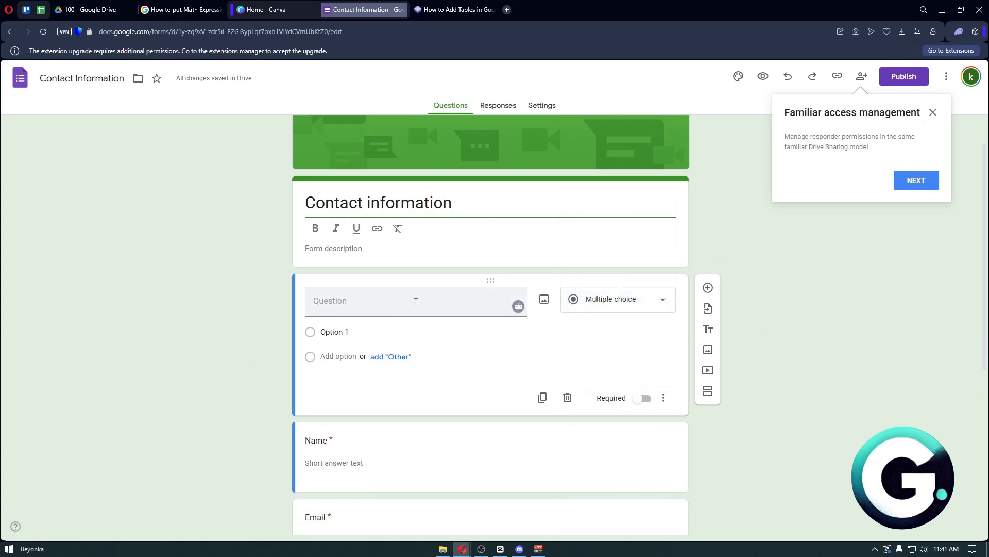
- Show the question type list with Multiple choice grid and Checkbox grid options
click(617, 299)
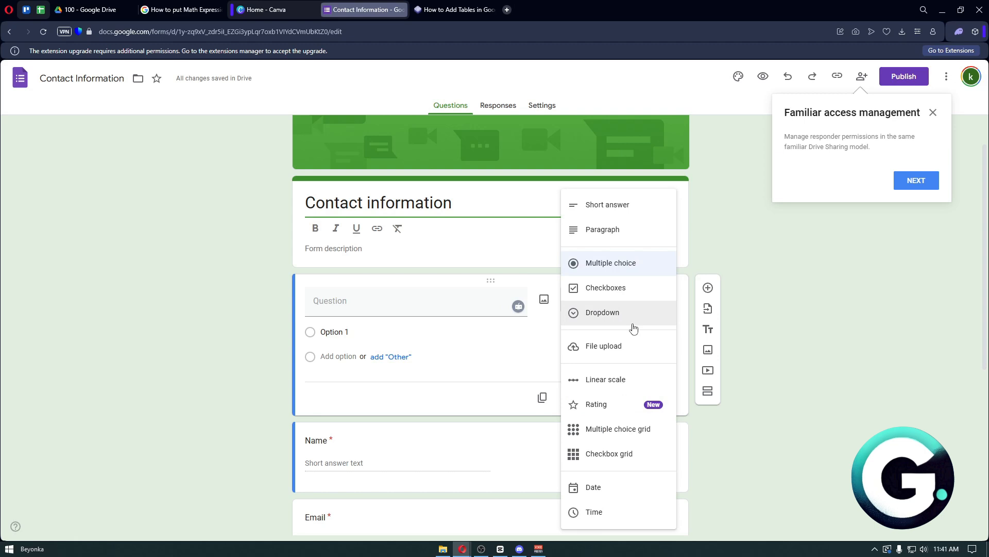
mouse_move(620, 439)
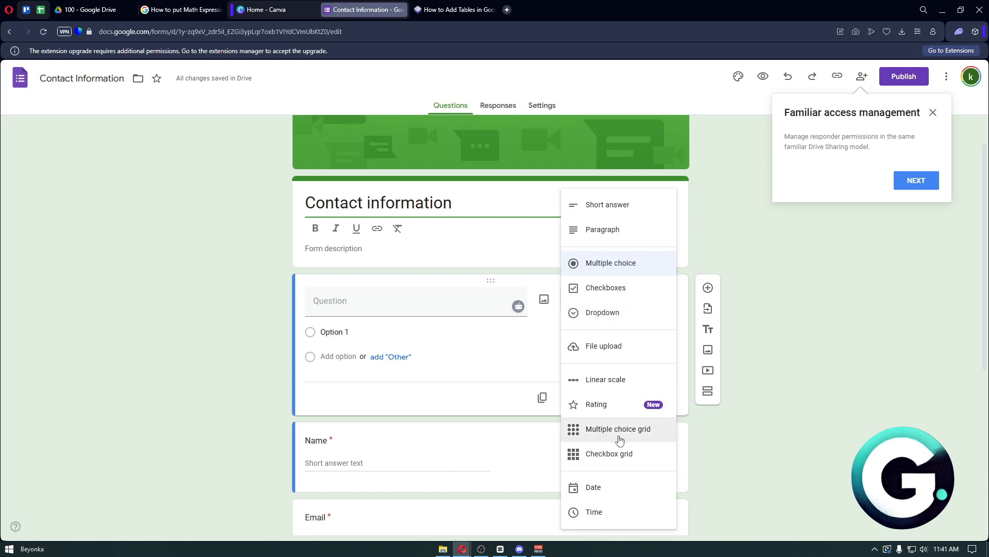
mouse_move(631, 436)
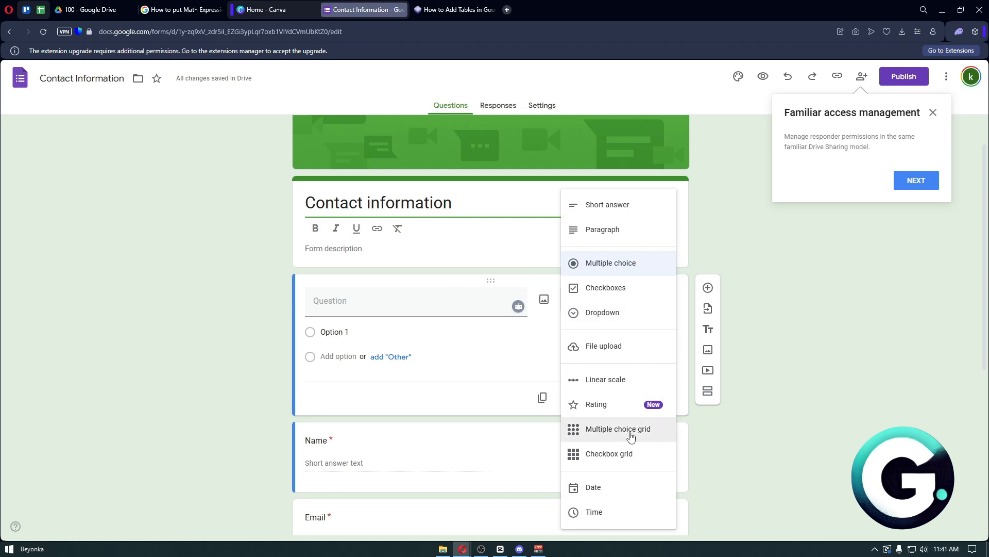
mouse_move(620, 460)
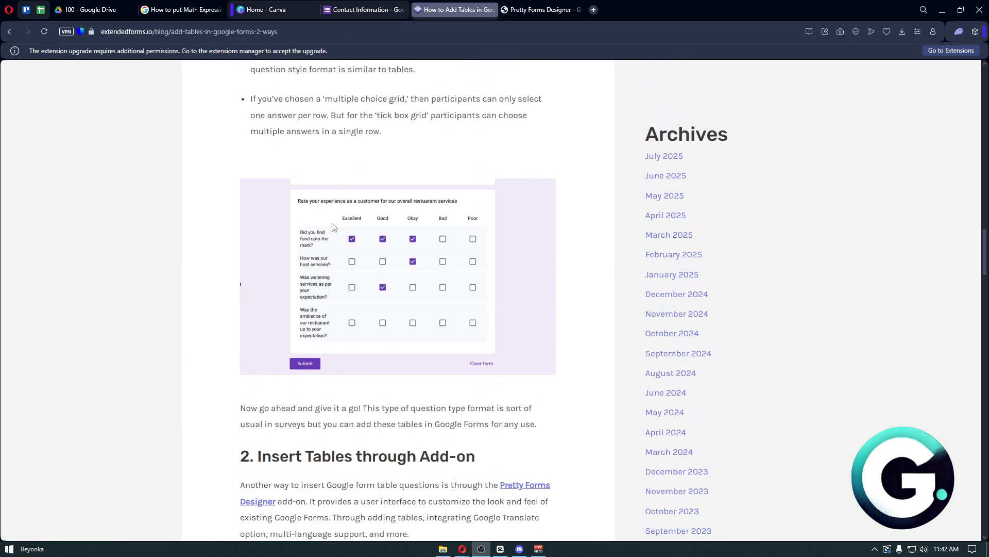
mouse_move(404, 210)
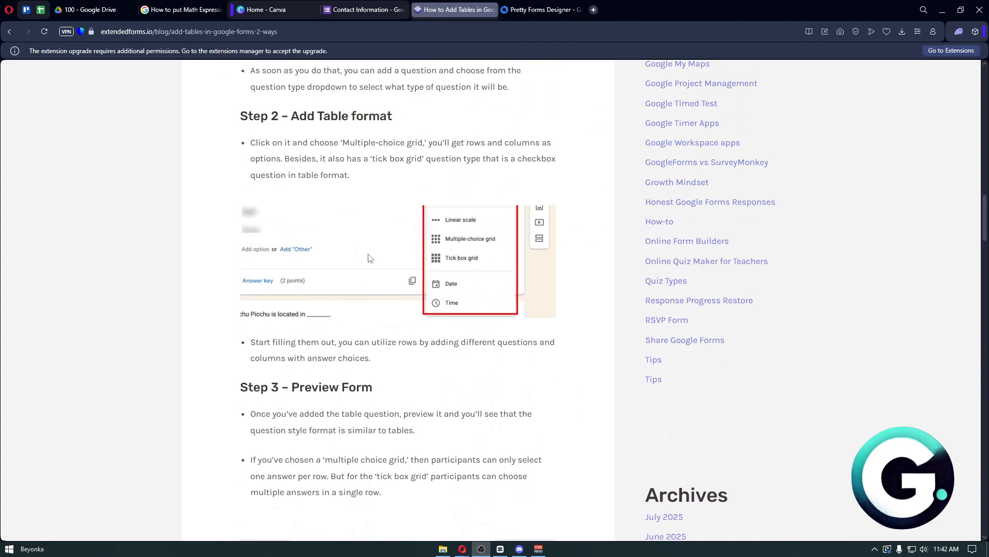
mouse_move(447, 261)
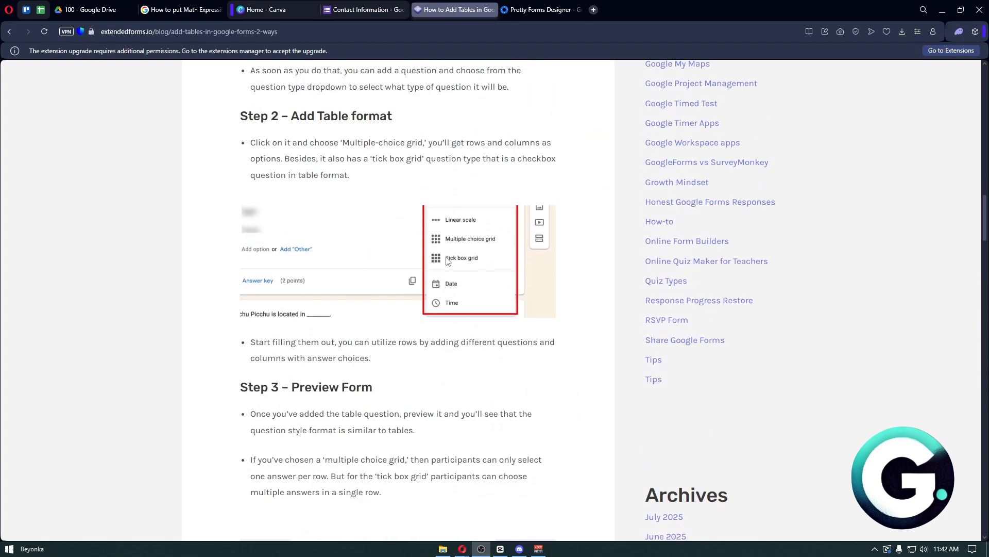
mouse_move(453, 251)
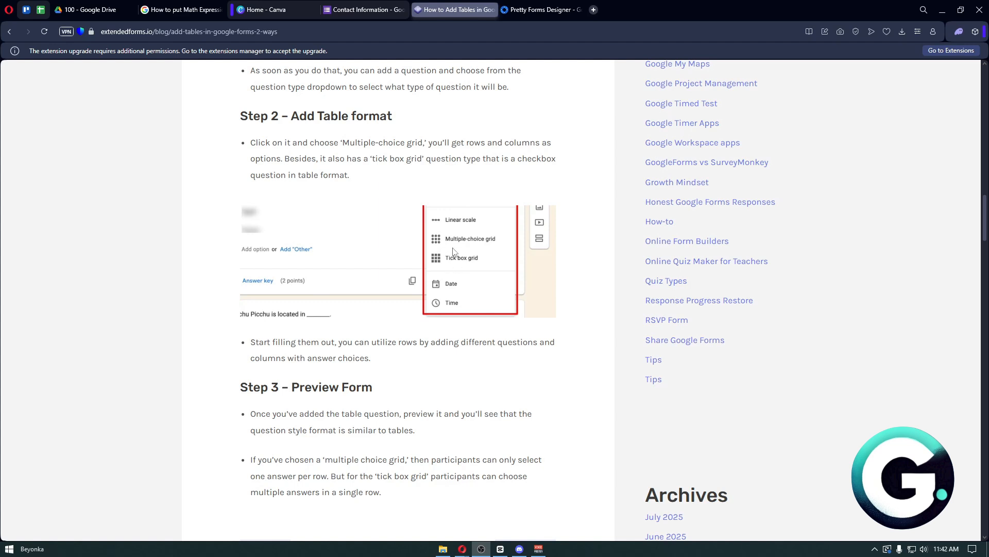
mouse_move(453, 265)
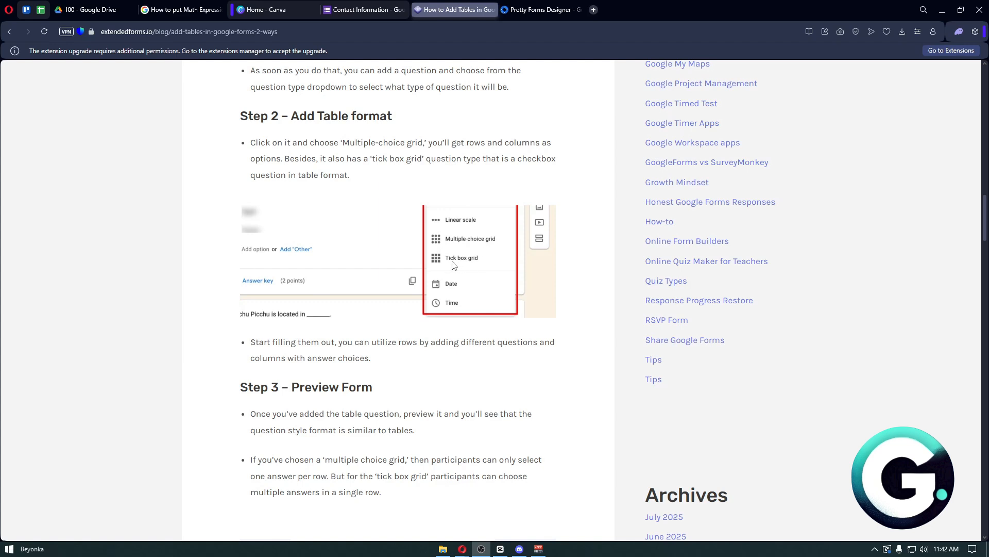
mouse_move(462, 266)
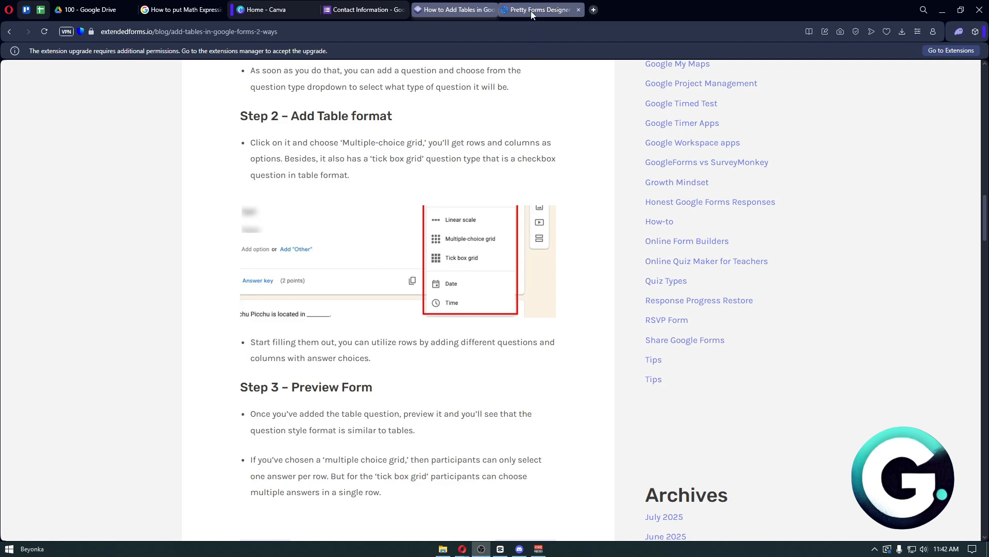
- Switch to the Pretty Forms Designer add-on Marketplace listing
click(540, 9)
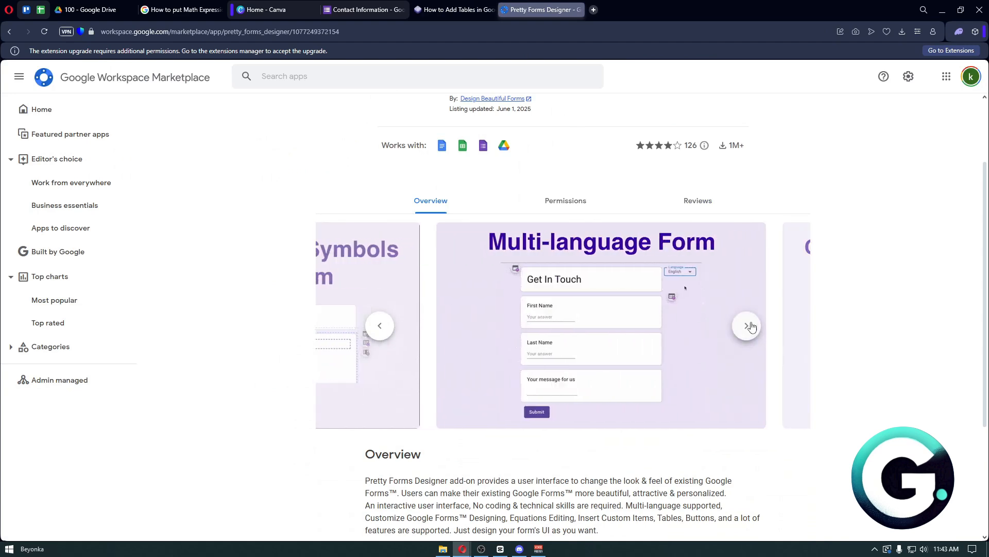
- Step through the add-on's feature screenshots, then return to the blog article on adding tables
click(747, 325)
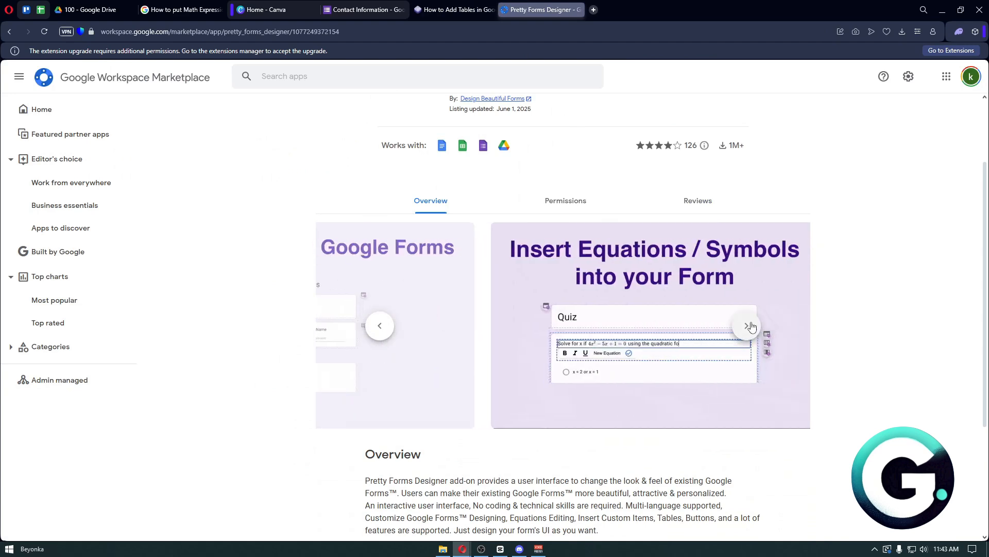
click(748, 326)
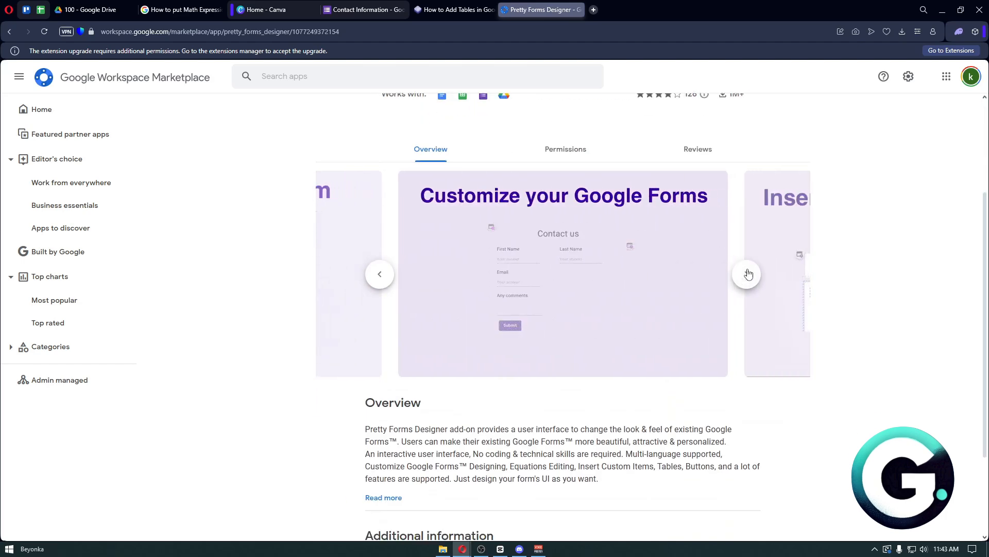
click(748, 275)
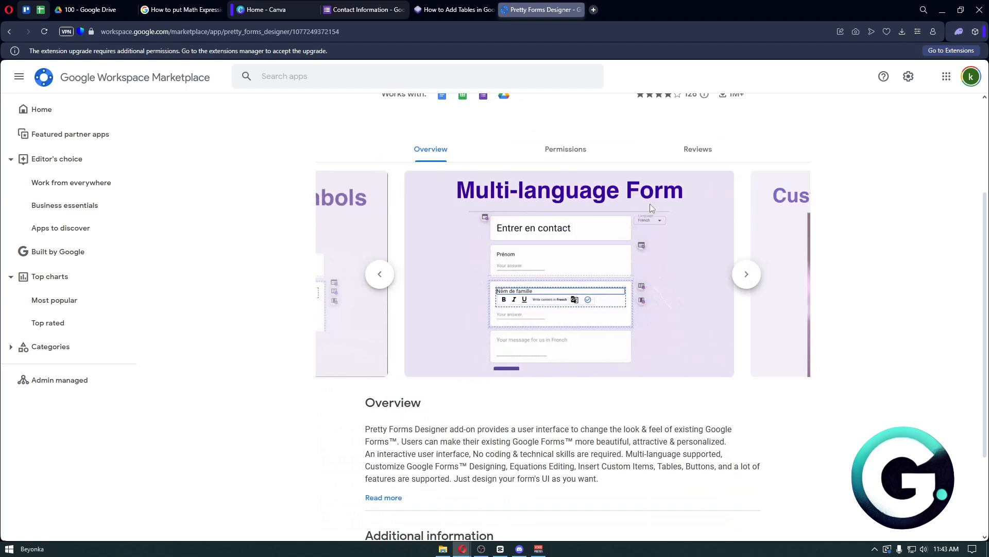
click(457, 10)
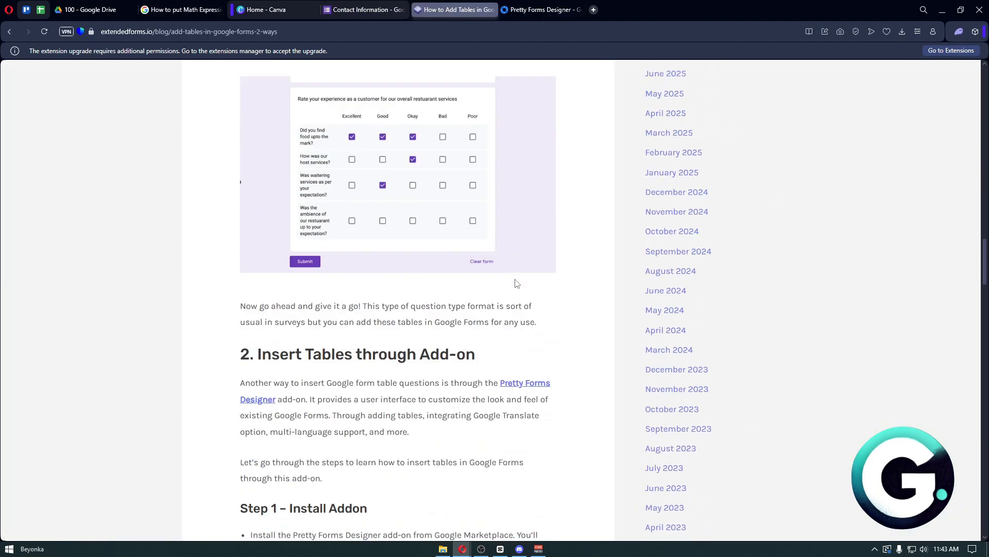
scroll(down, 3)
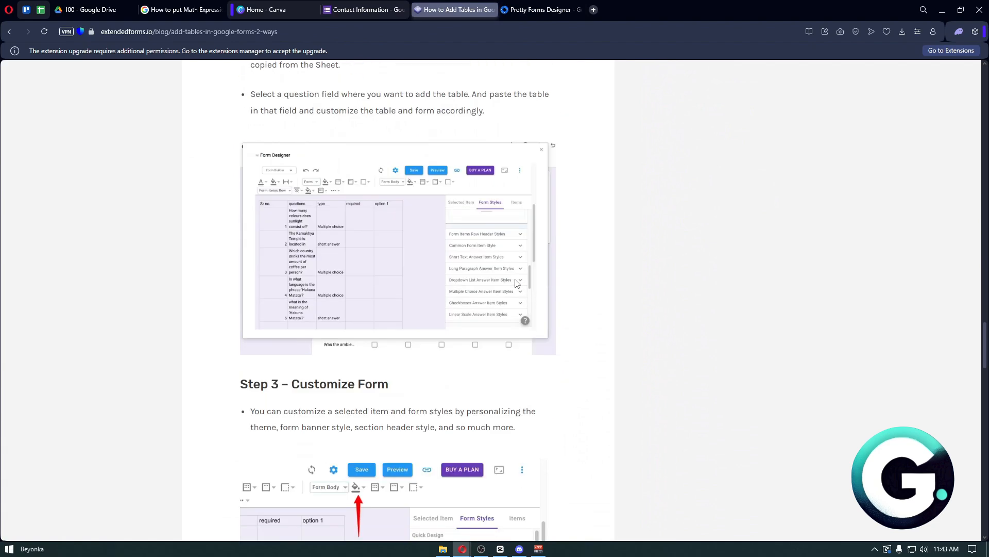
scroll(down, 3)
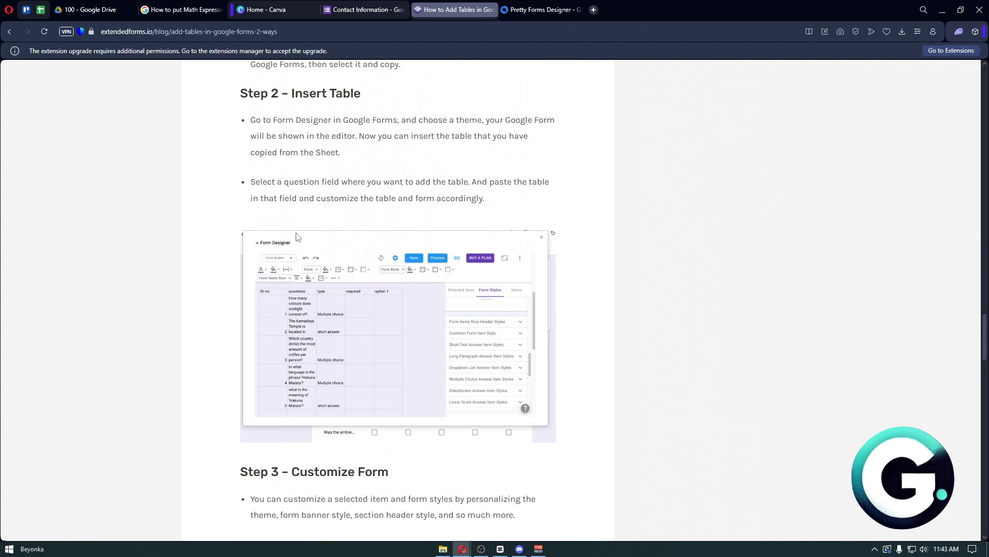
scroll(down, 3)
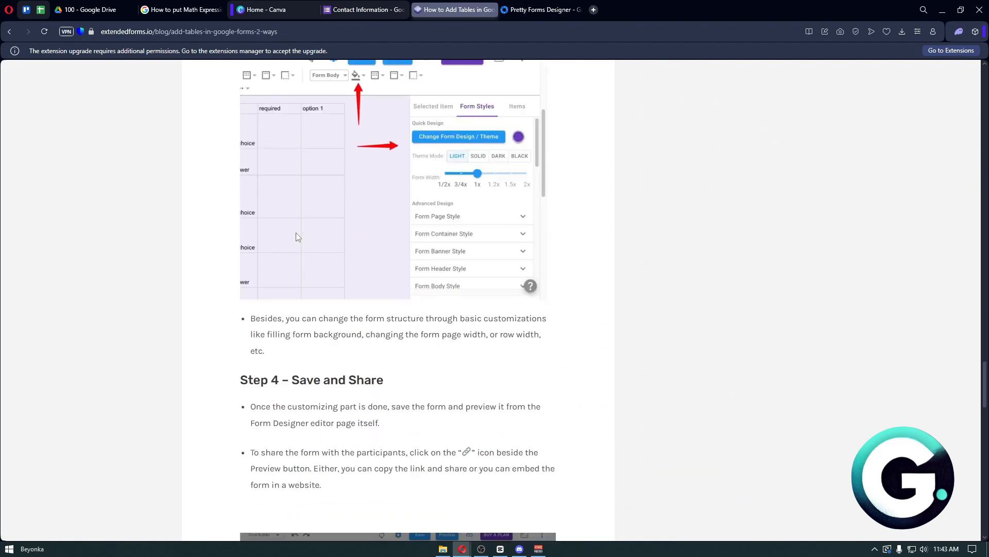
scroll(down, 3)
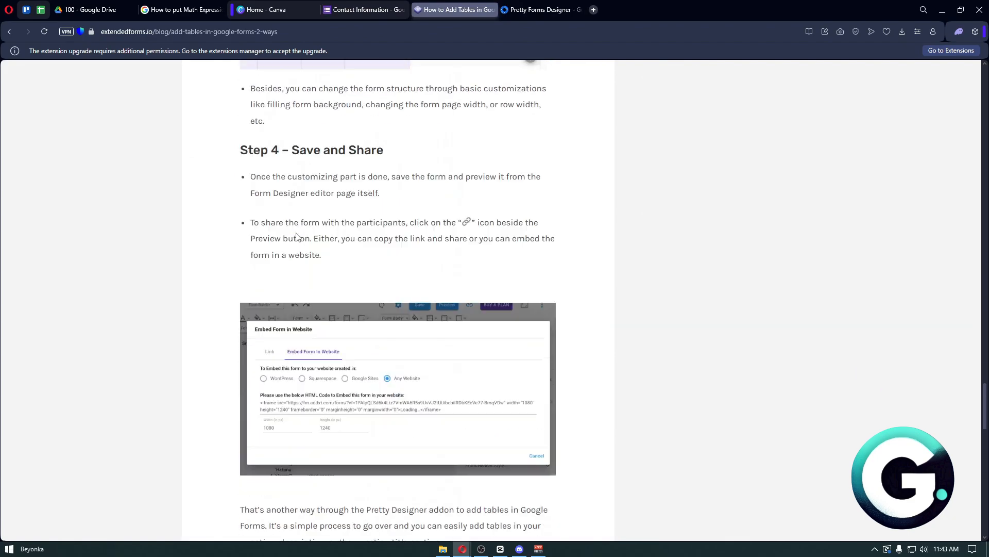
scroll(up, 3)
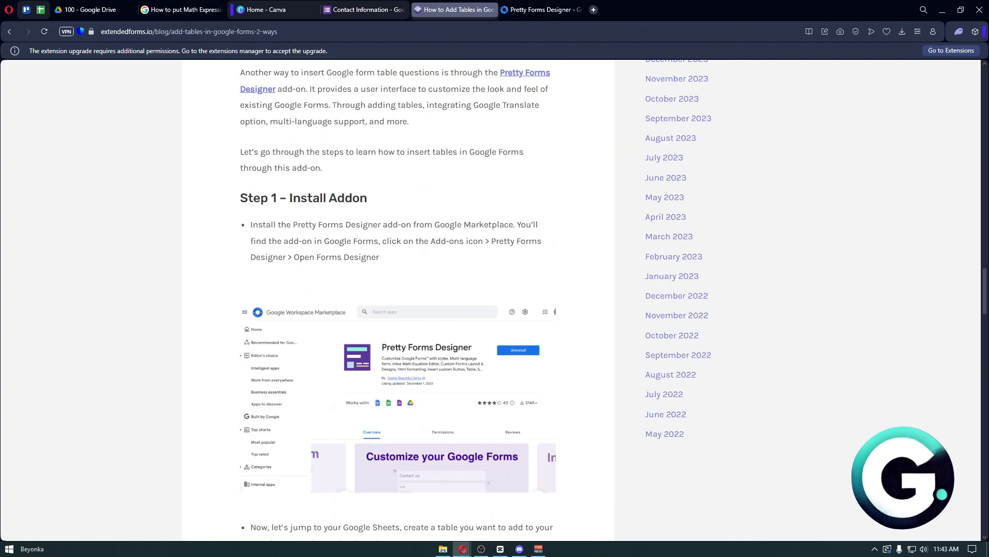